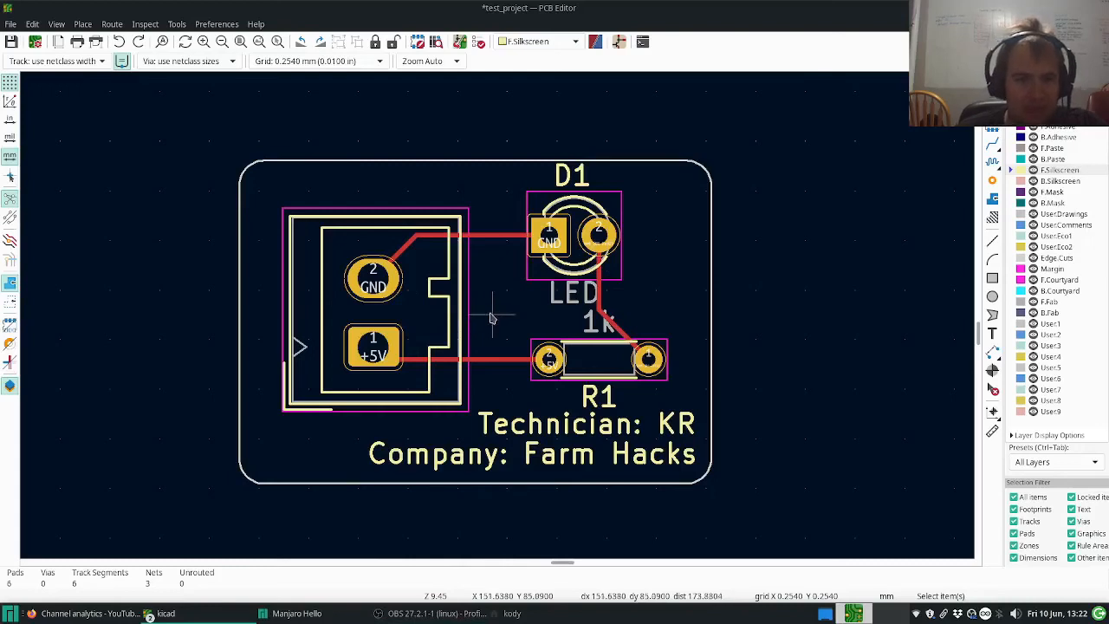
mouse_move(486, 309)
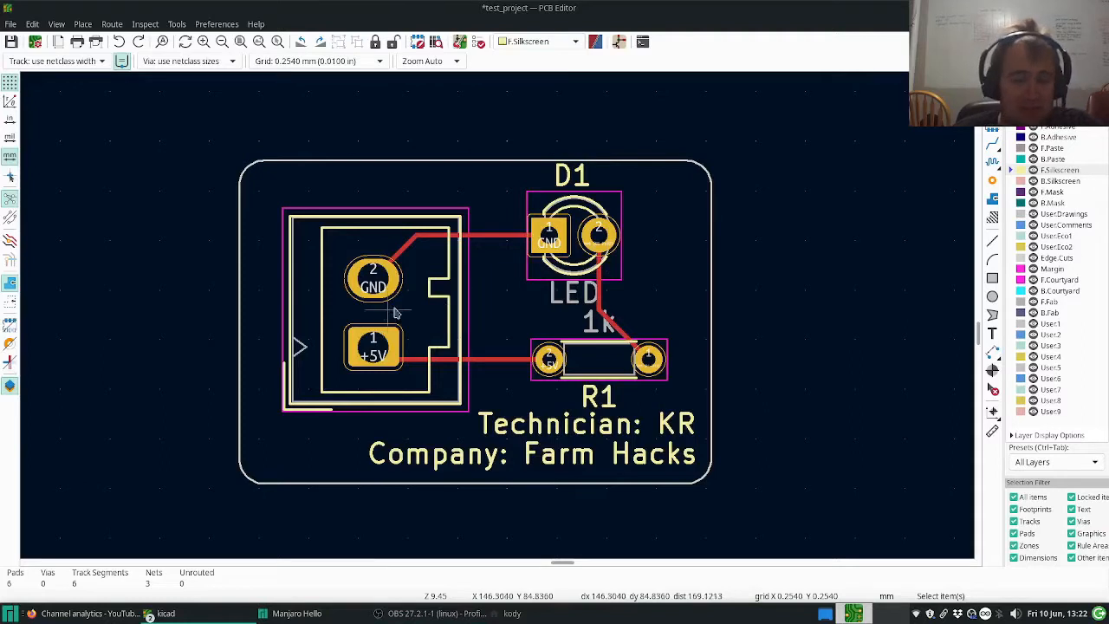
mouse_move(346, 322)
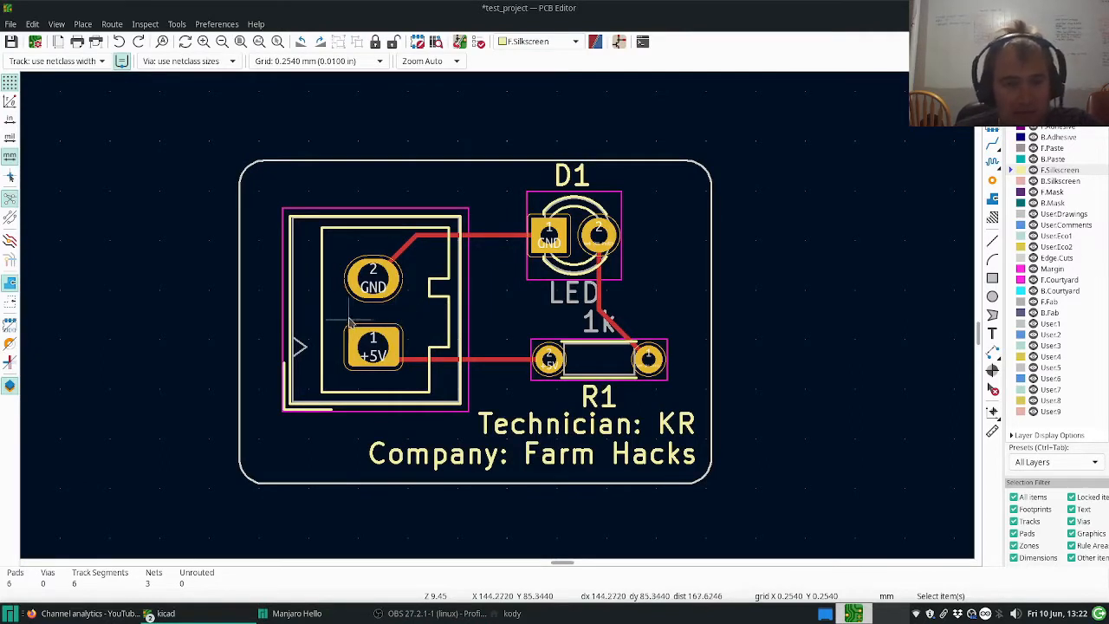
mouse_move(337, 312)
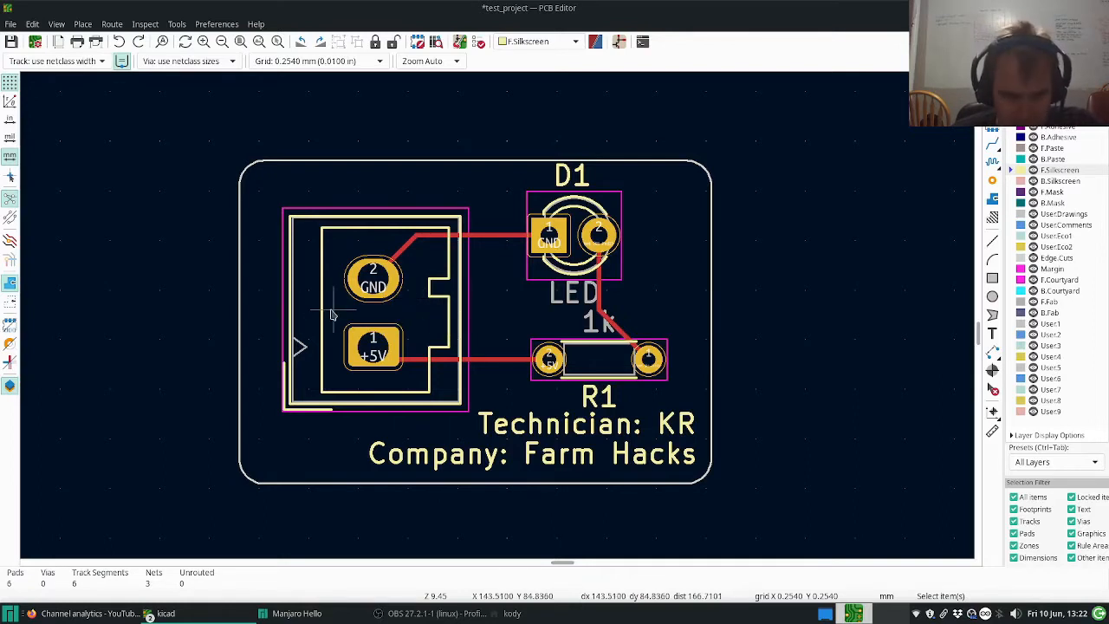
mouse_move(331, 322)
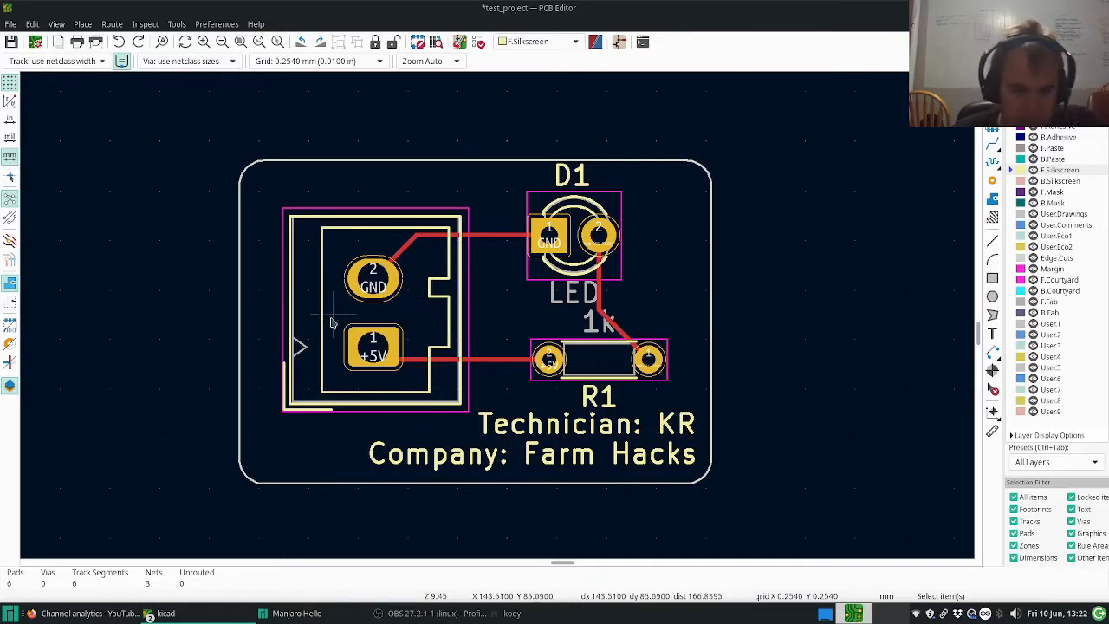
mouse_move(336, 312)
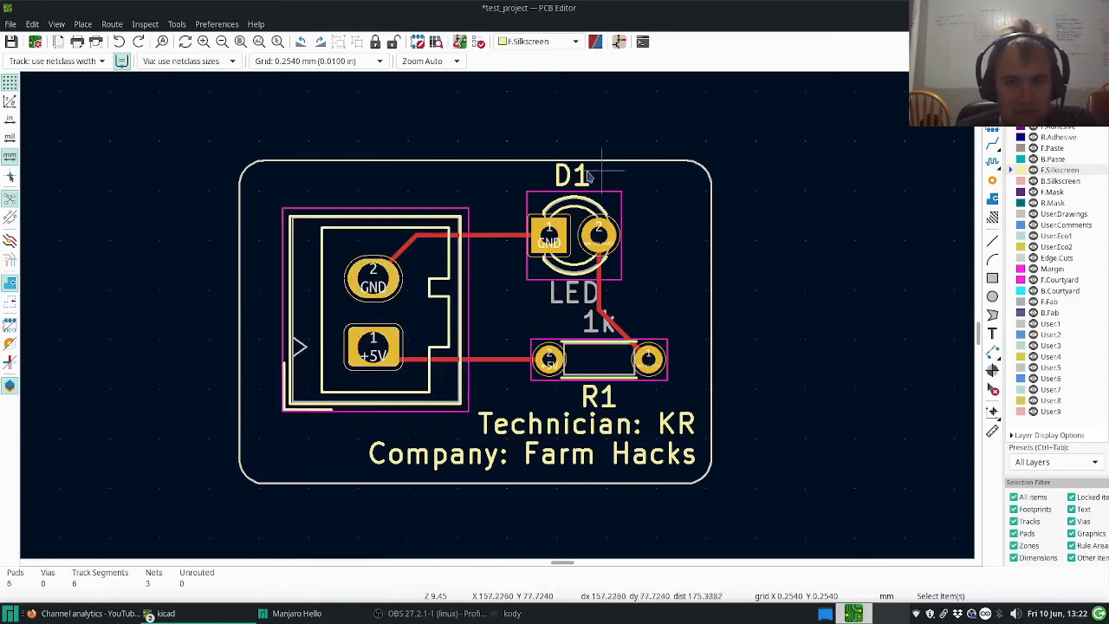
- Select the connector, LED and resistor footprints with their tracks on the board
left_click(573, 175)
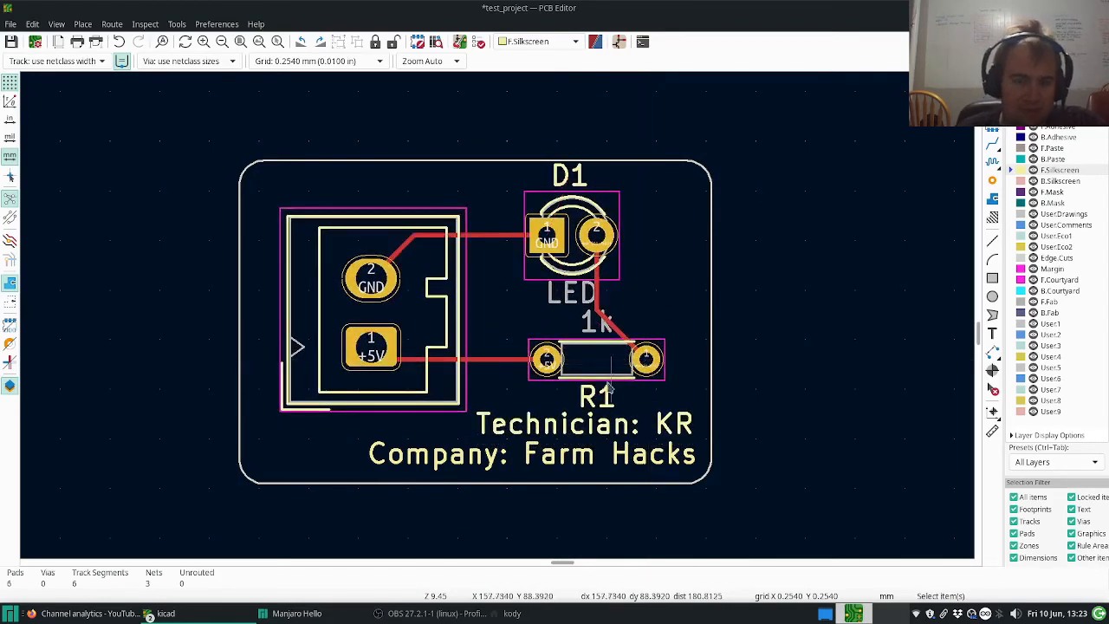
mouse_move(639, 301)
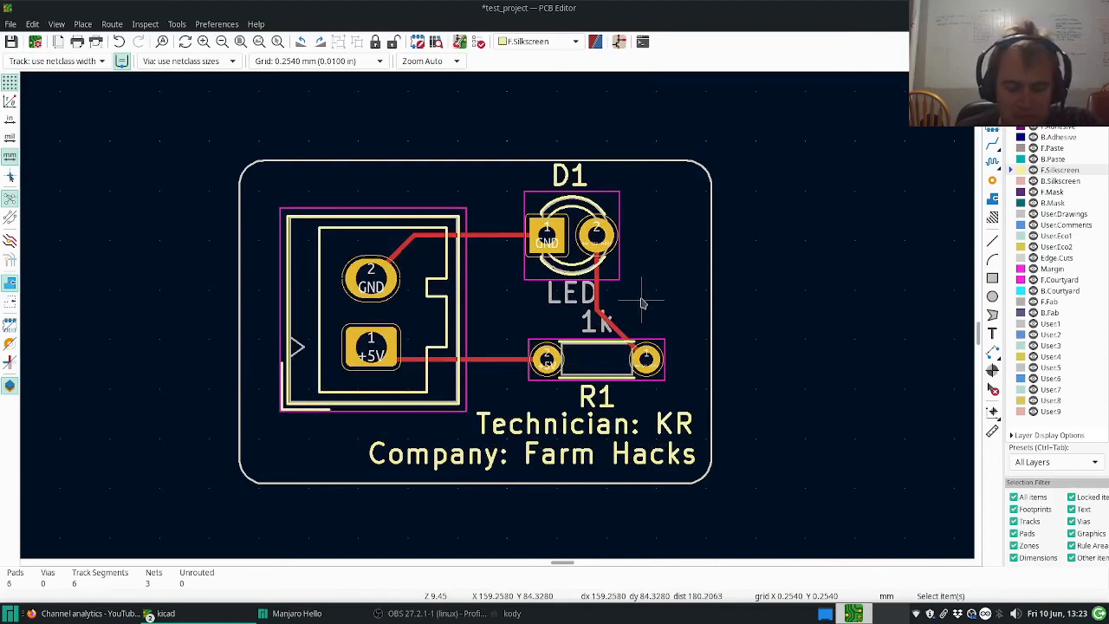
mouse_move(710, 292)
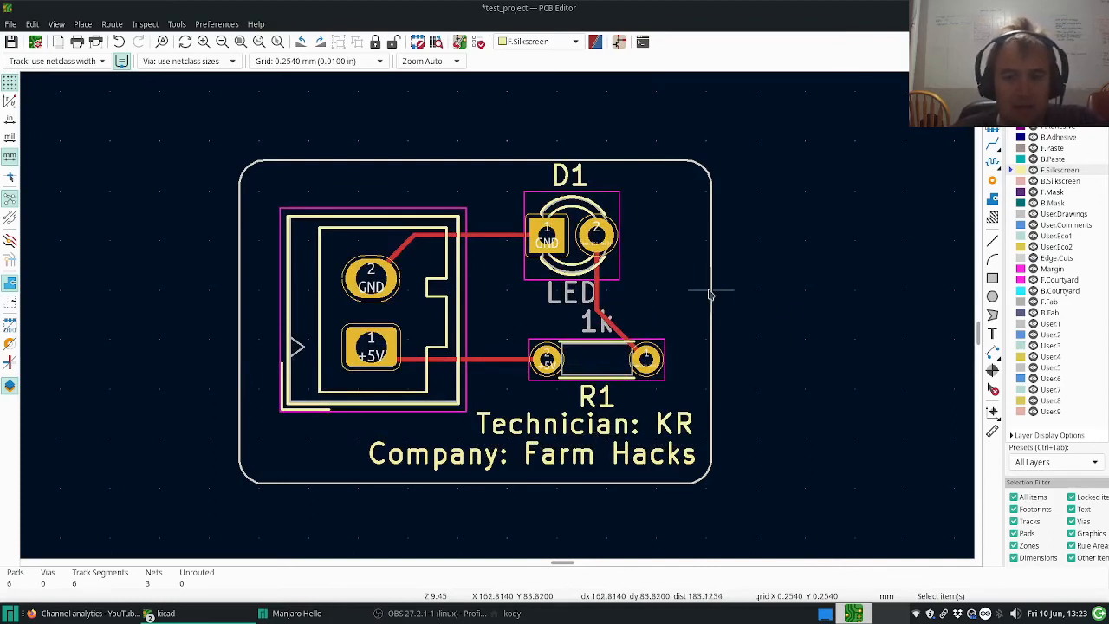